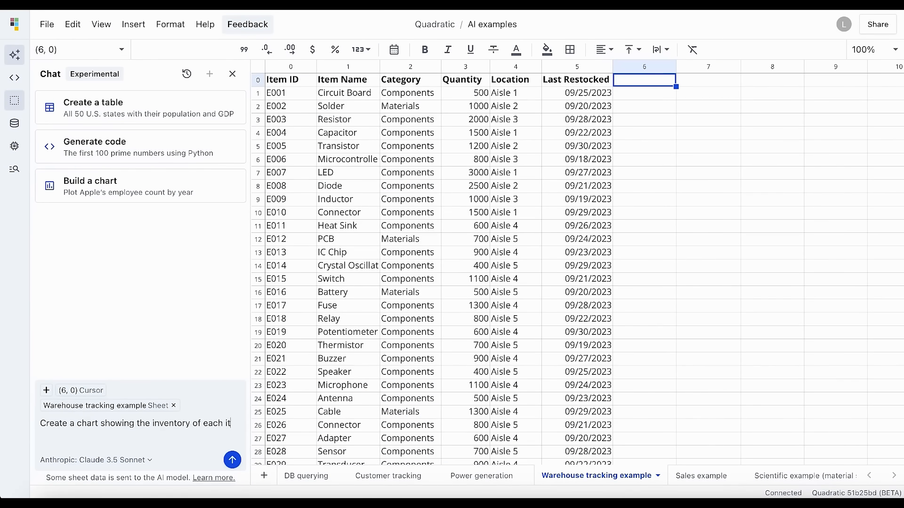
# Step: Return from the AI examples sheet to the team files page listing Employees
pyautogui.click(232, 460)
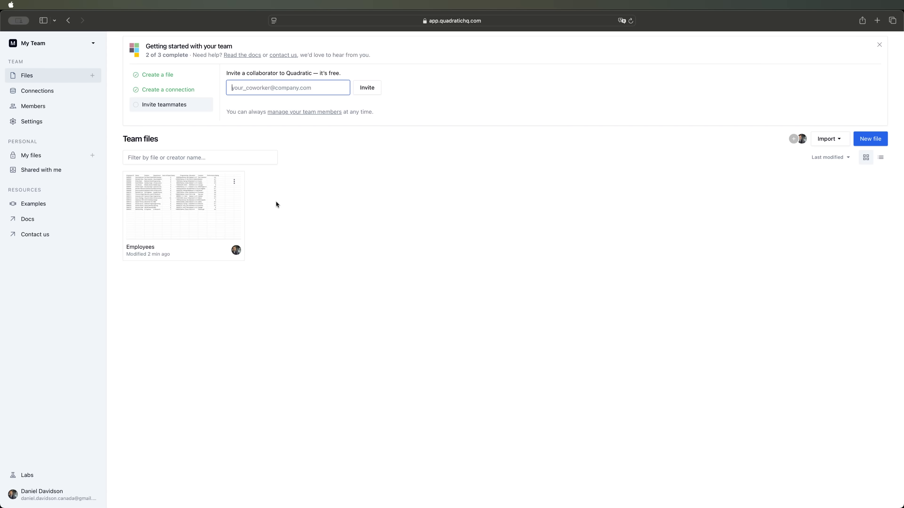
# Step: Open the Employees file and start the department summary request in sheet chat
pyautogui.doubleClick(183, 207)
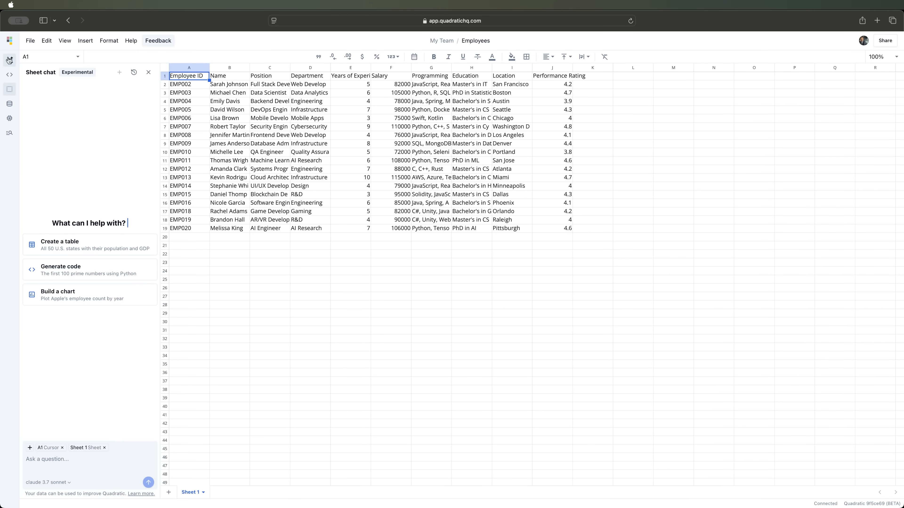
pyautogui.click(47, 483)
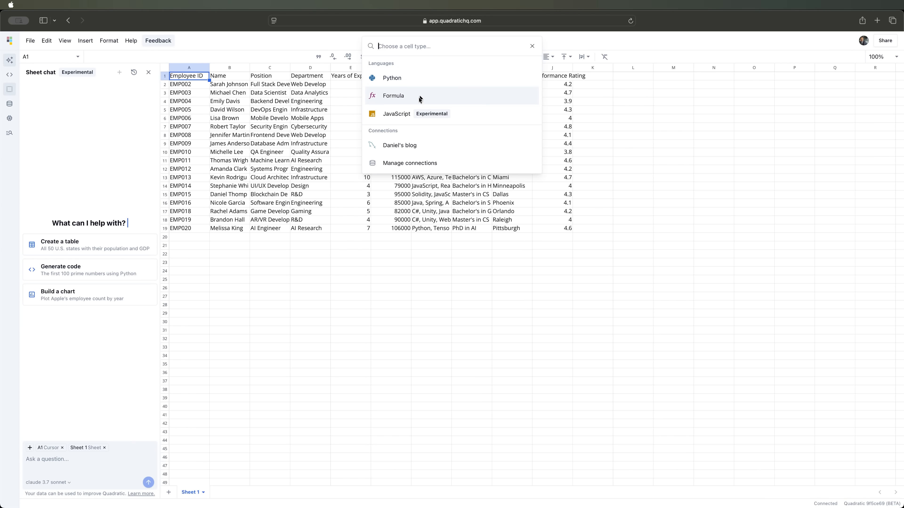
pyautogui.moveTo(49, 103)
pyautogui.write('Generating a summary table for departments')
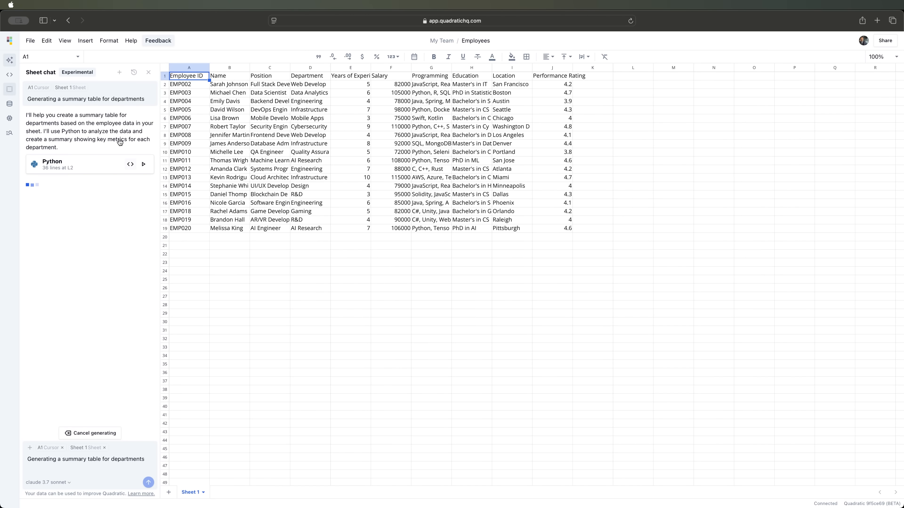
# Step: Review the generated Python summary cell at L2, then bring up team connections
pyautogui.click(130, 164)
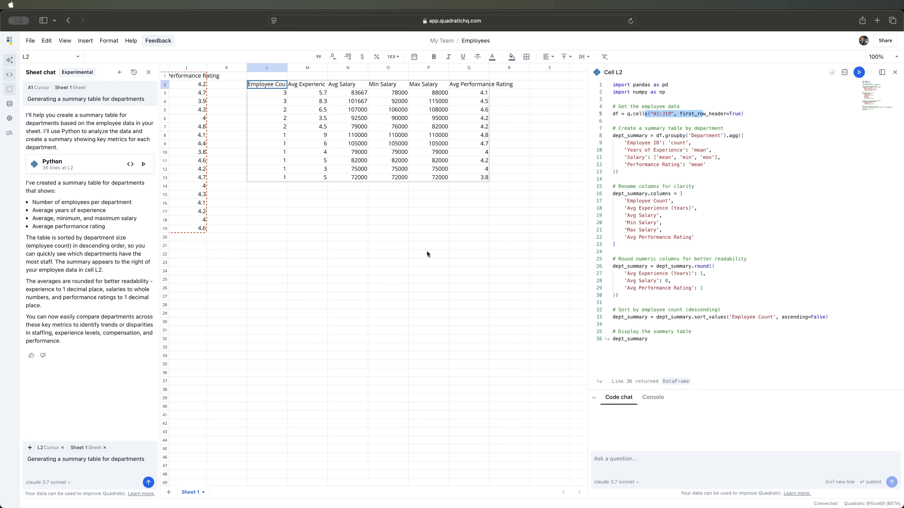
pyautogui.hscroll(-3)
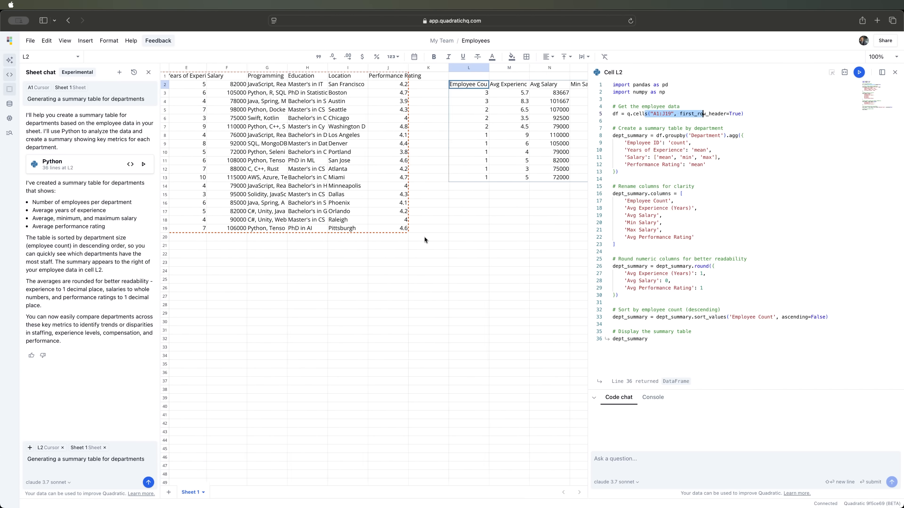
pyautogui.click(10, 104)
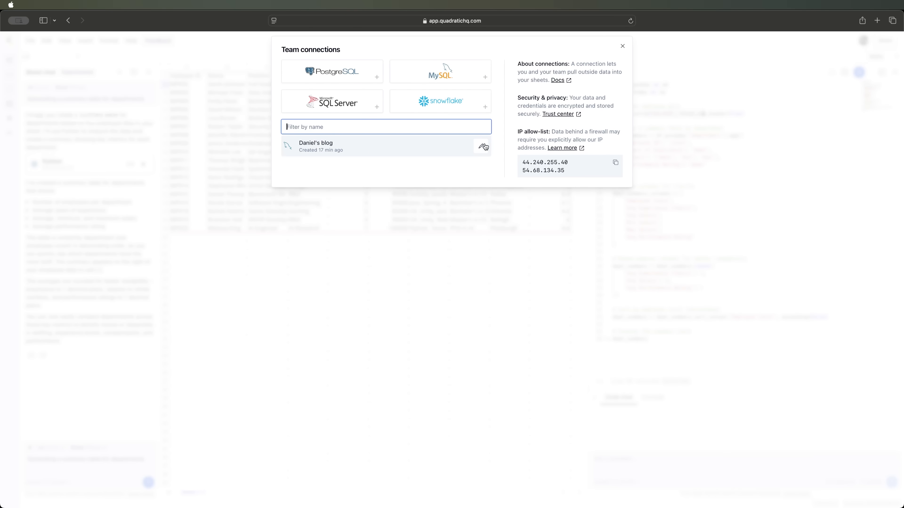
# Step: Browse the blog MySQL connection and create a new file from NhJC5_actionscheduler_actions
pyautogui.click(321, 146)
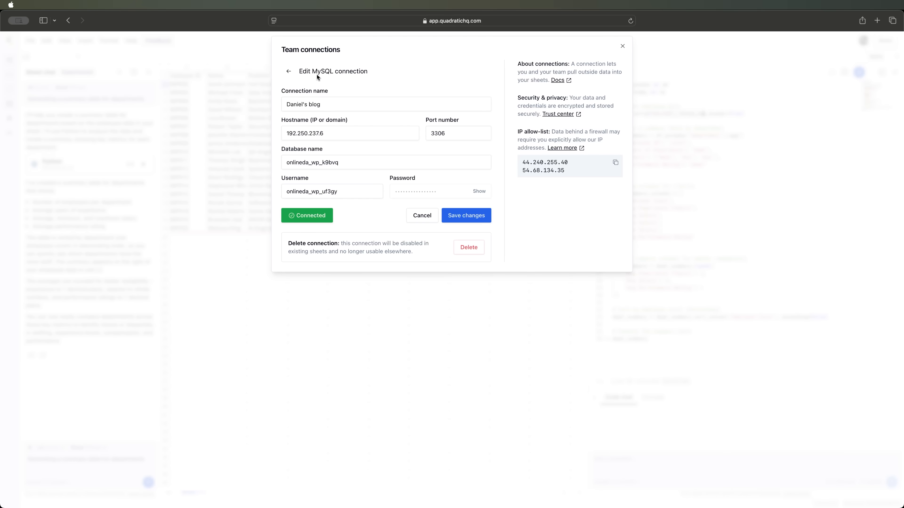
pyautogui.click(288, 71)
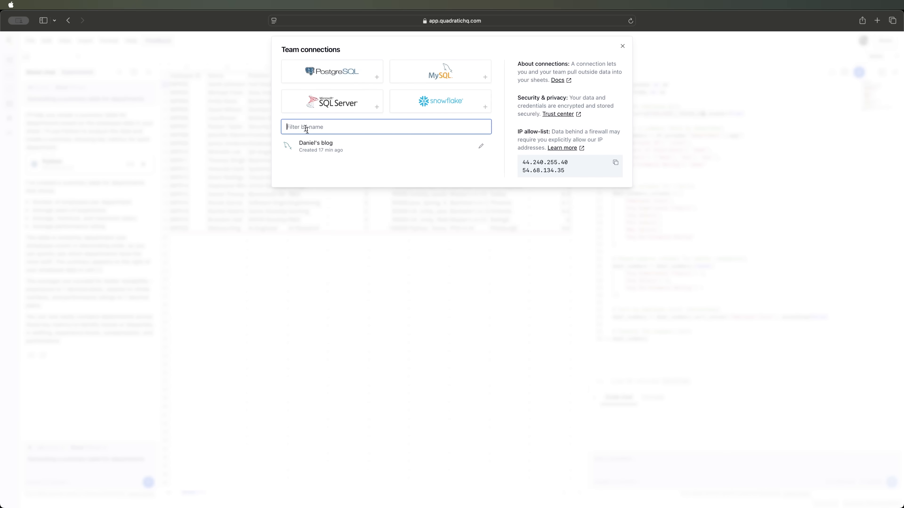
pyautogui.click(441, 71)
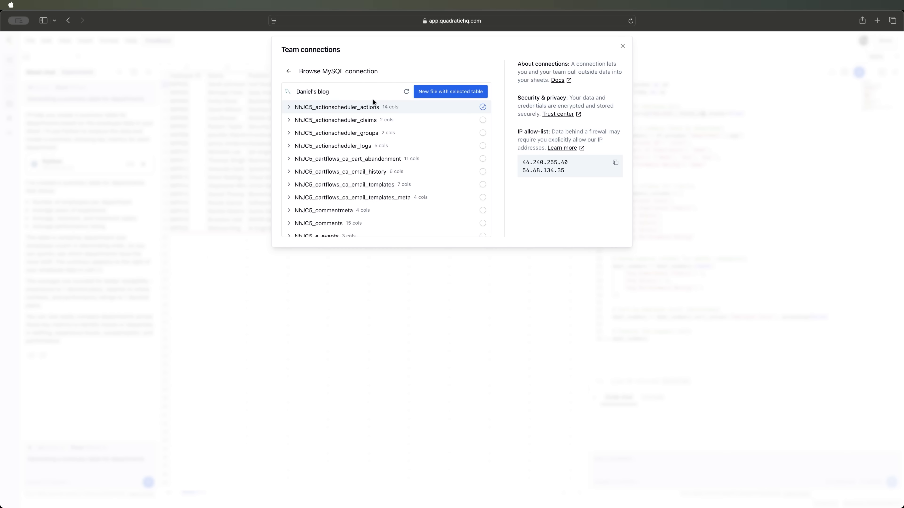
pyautogui.click(450, 91)
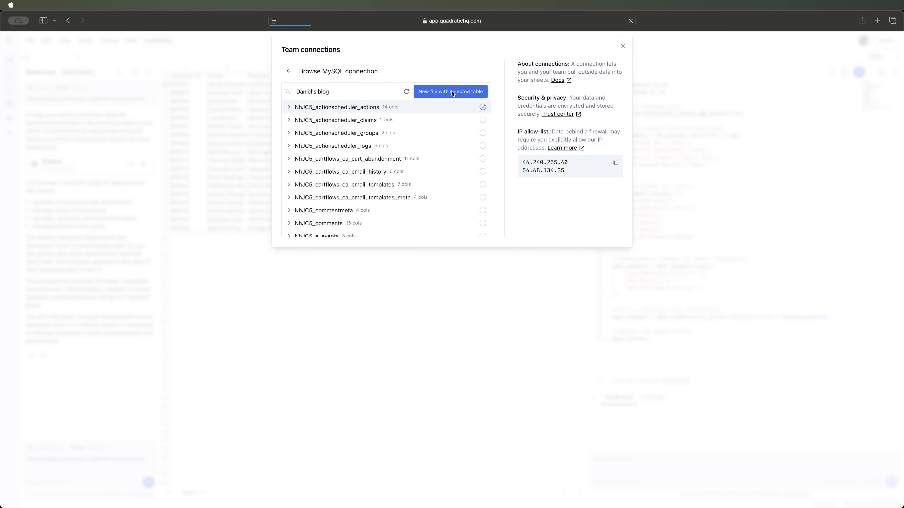
pyautogui.click(450, 91)
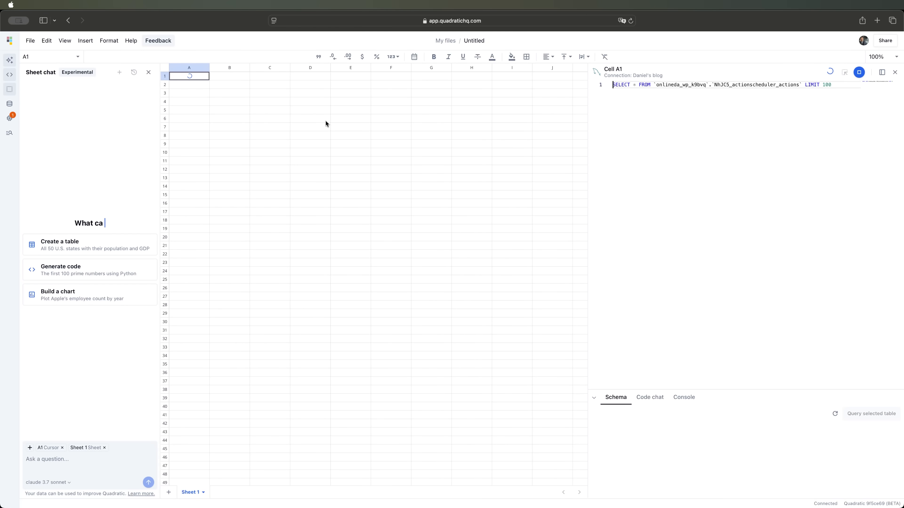
# Step: Run the scheduler actions query and scroll through its returned rows
pyautogui.click(858, 72)
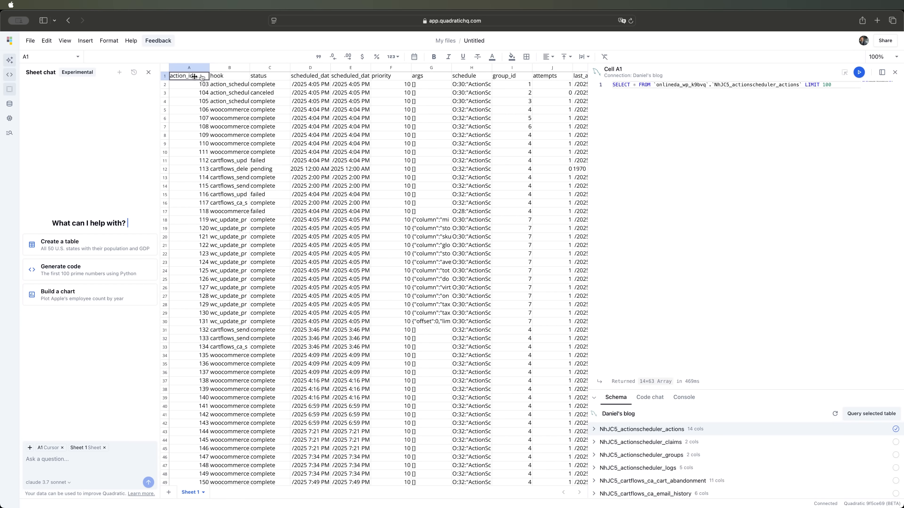
pyautogui.hscroll(3)
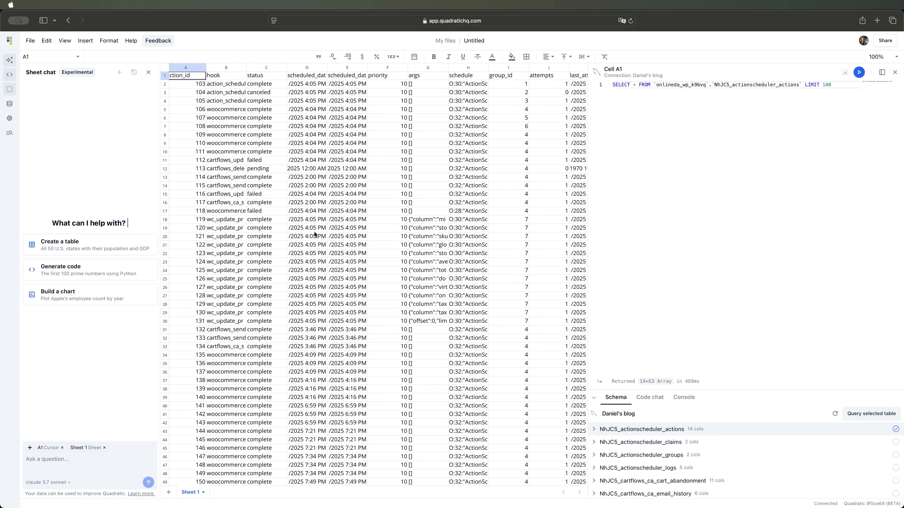
pyautogui.scroll(-3)
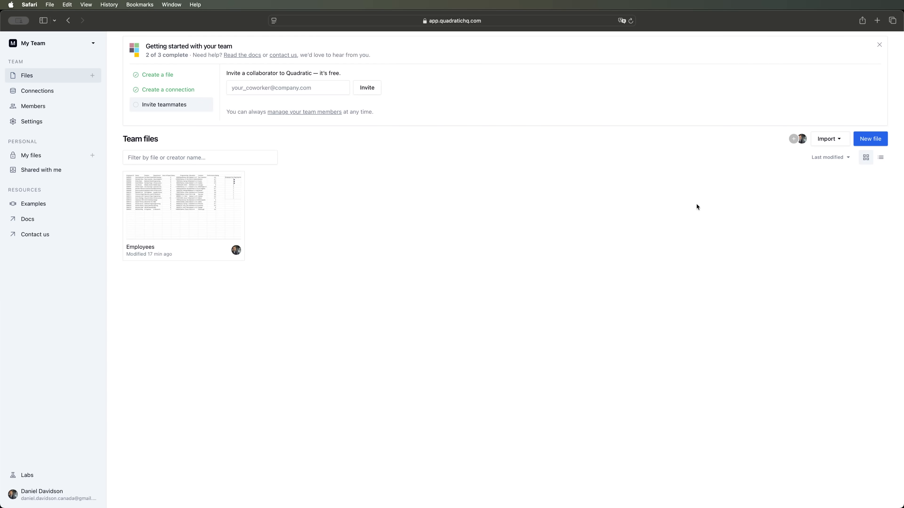
# Step: Show the import menu with local file, API, examples and blog MySQL options
pyautogui.click(830, 139)
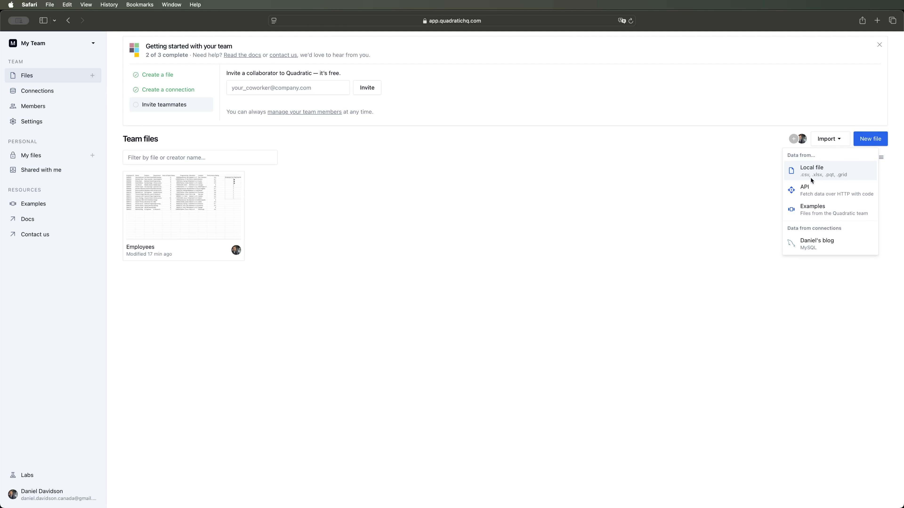
pyautogui.moveTo(823, 184)
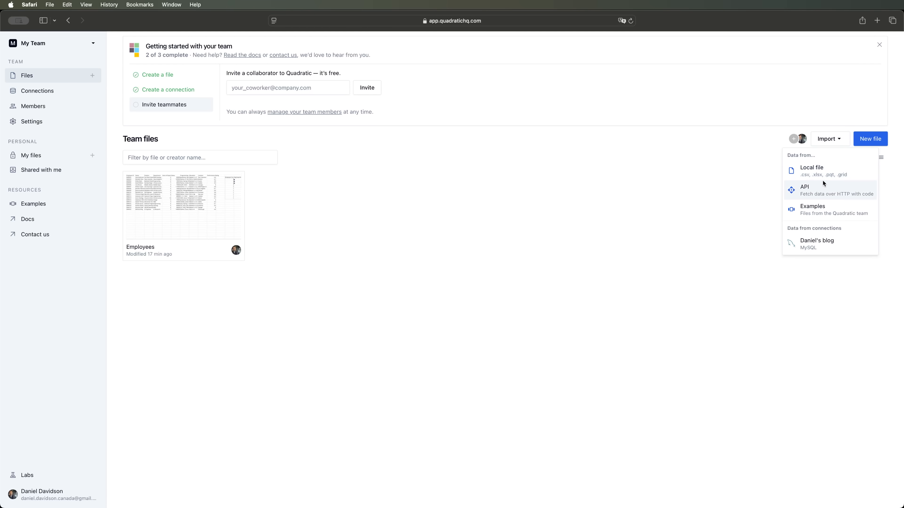
pyautogui.moveTo(825, 199)
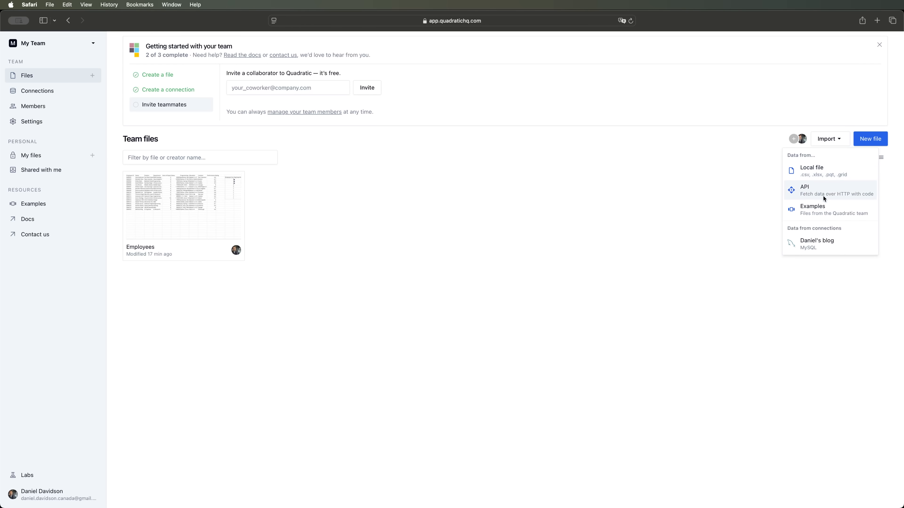
pyautogui.moveTo(801, 216)
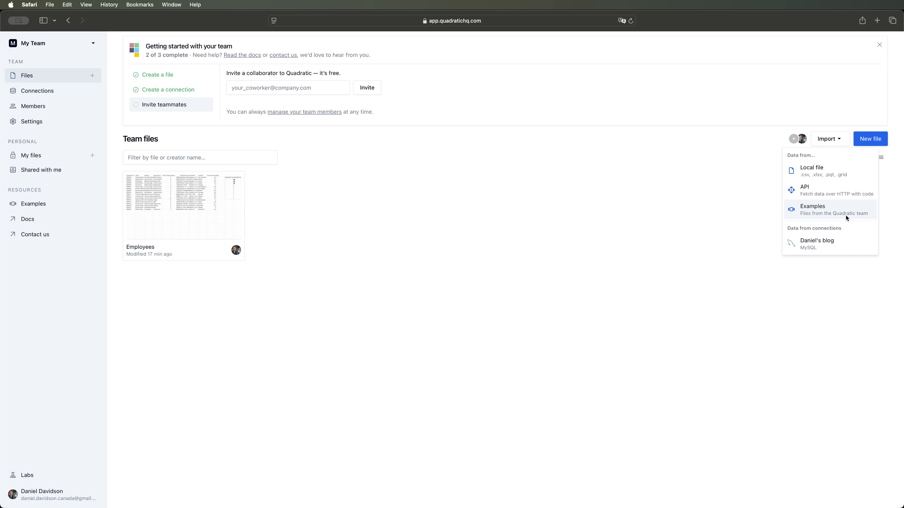
pyautogui.moveTo(818, 244)
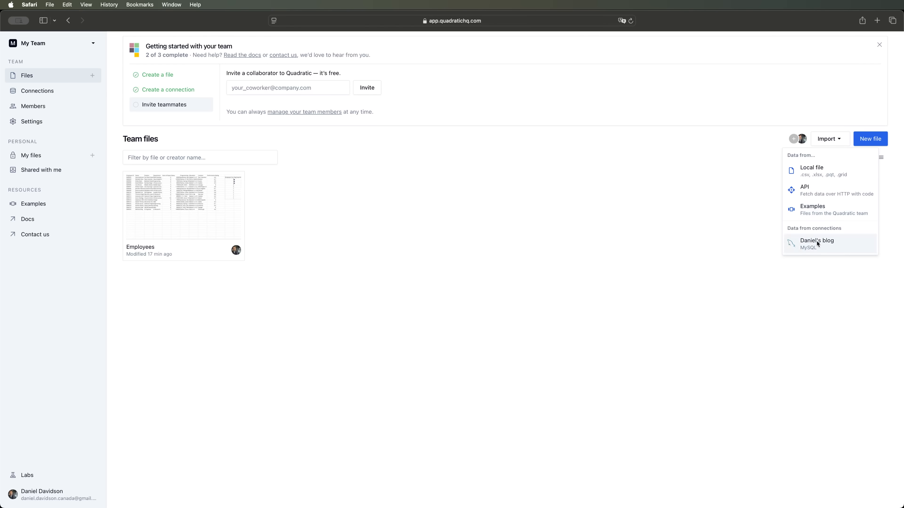
pyautogui.moveTo(807, 248)
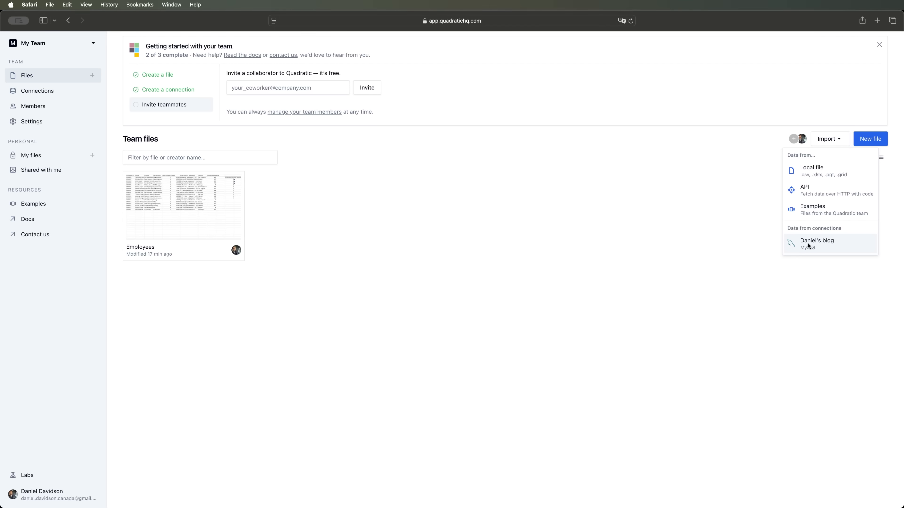
pyautogui.moveTo(825, 242)
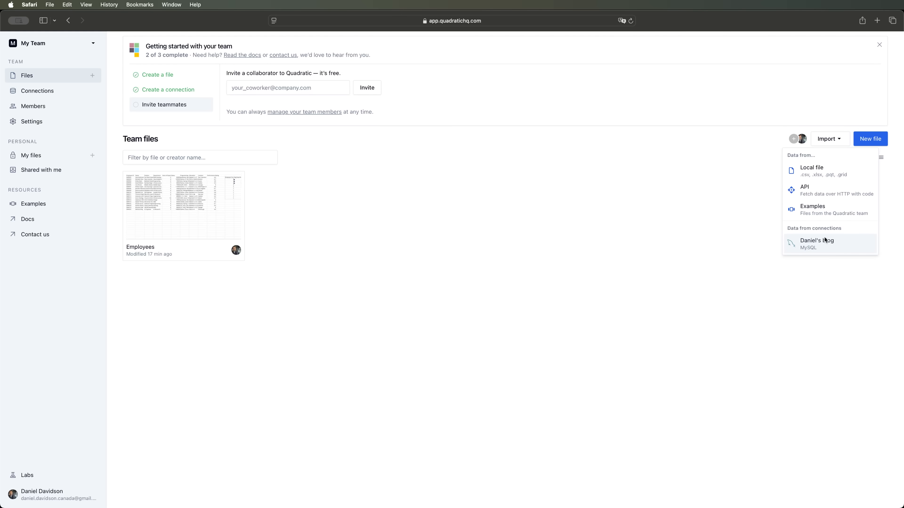
pyautogui.moveTo(814, 172)
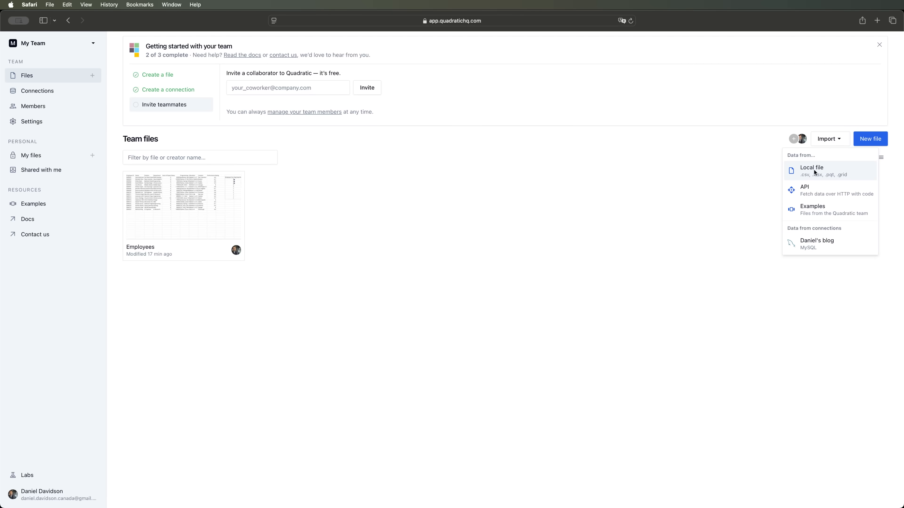
# Step: Import the local people-10000 CSV and select cell L1 beside its table
pyautogui.click(811, 171)
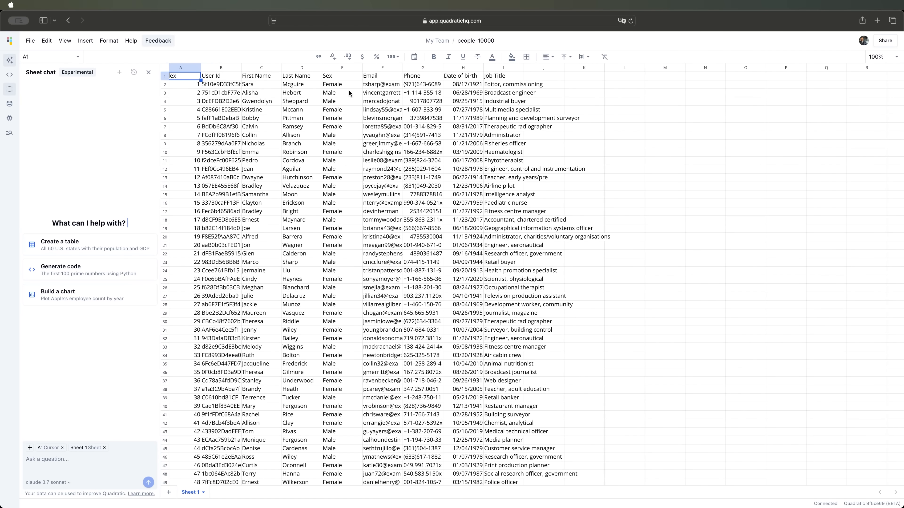
pyautogui.moveTo(469, 95)
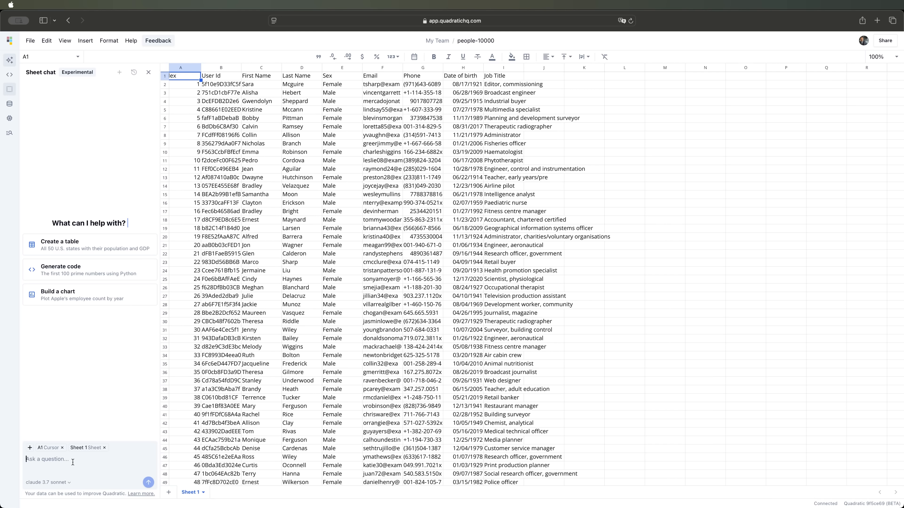
pyautogui.moveTo(292, 333)
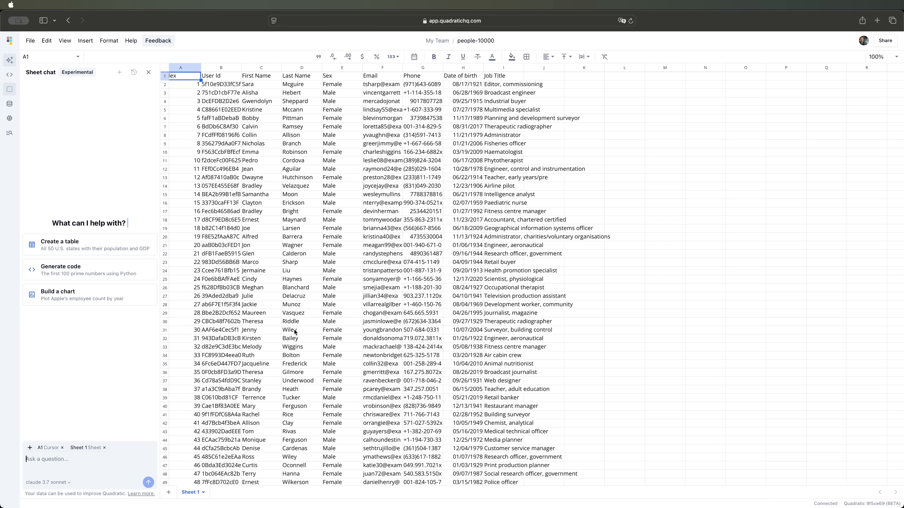
pyautogui.moveTo(63, 438)
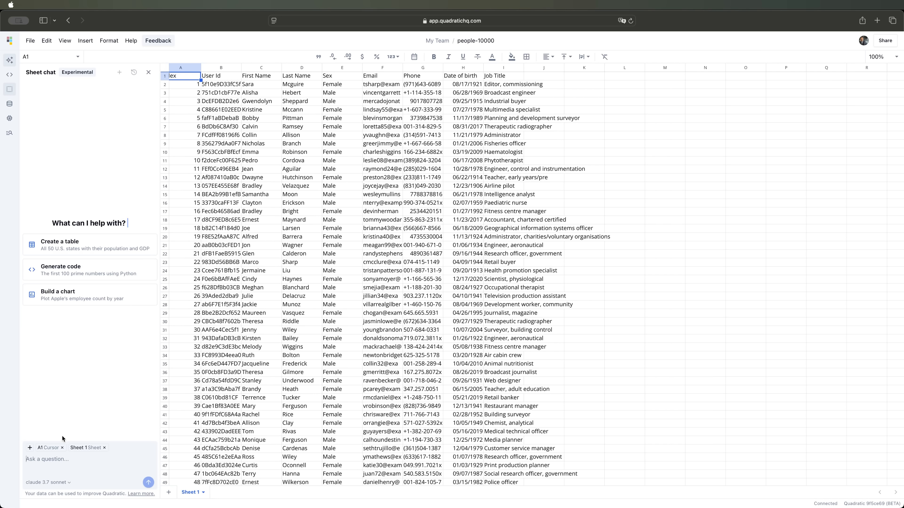
pyautogui.moveTo(59, 439)
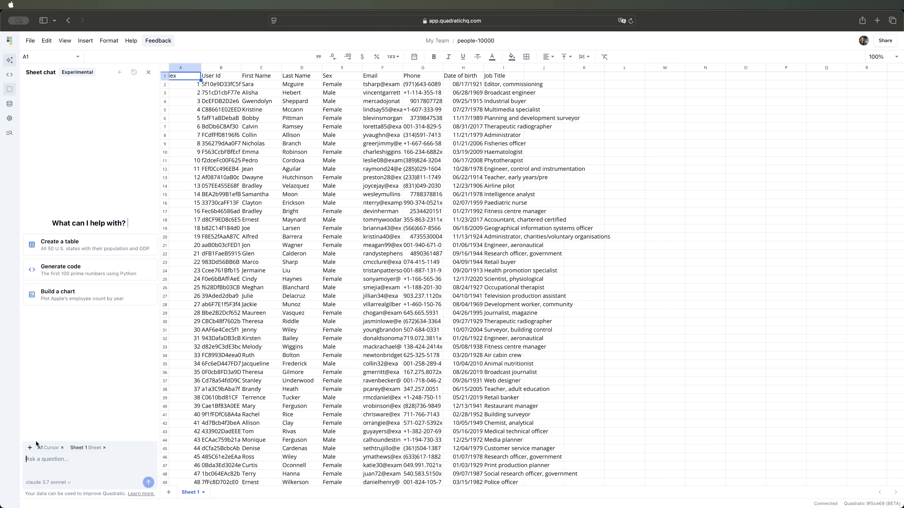
pyautogui.moveTo(22, 461)
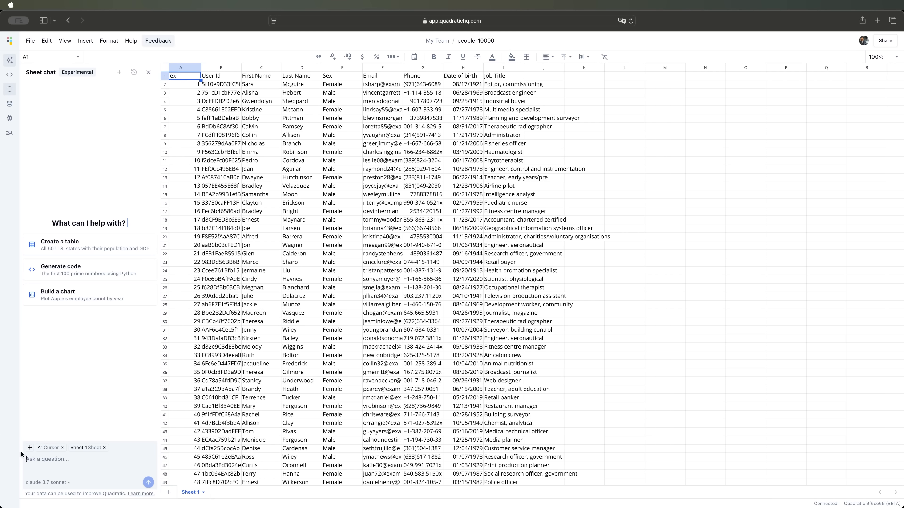
pyautogui.moveTo(38, 458)
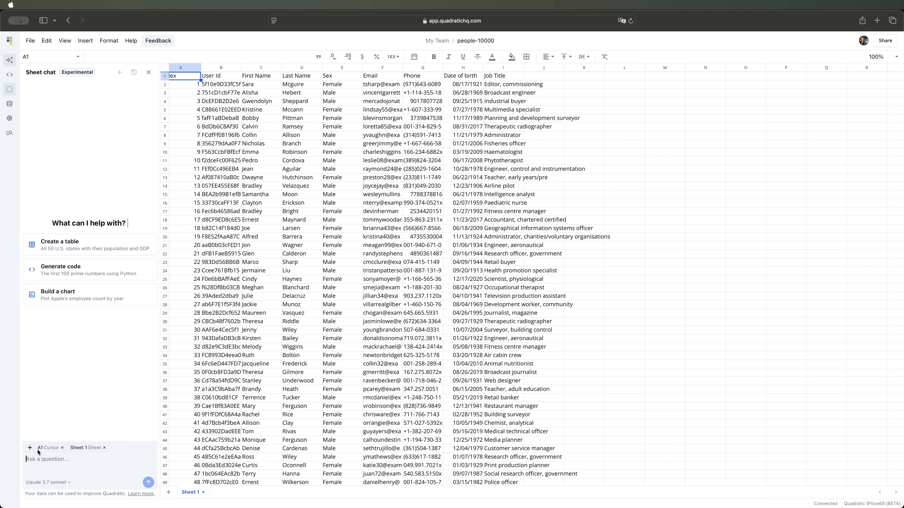
pyautogui.moveTo(45, 461)
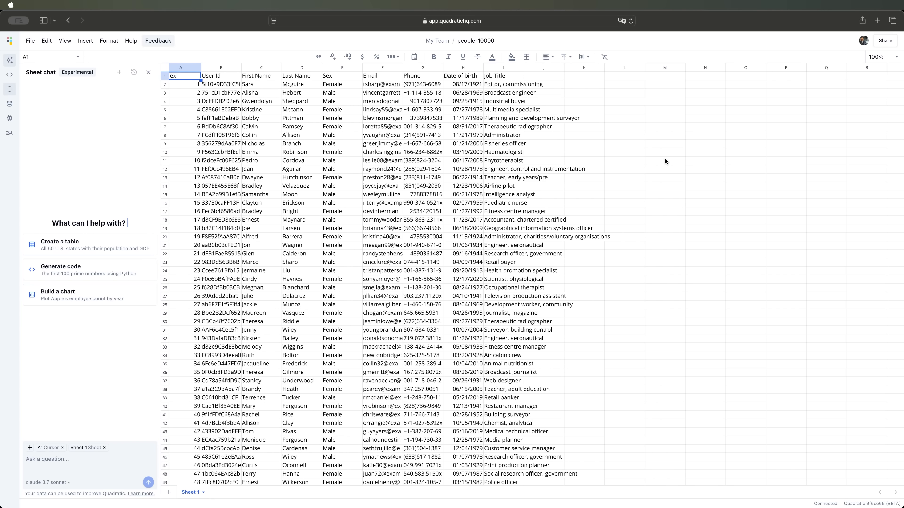
pyautogui.click(624, 75)
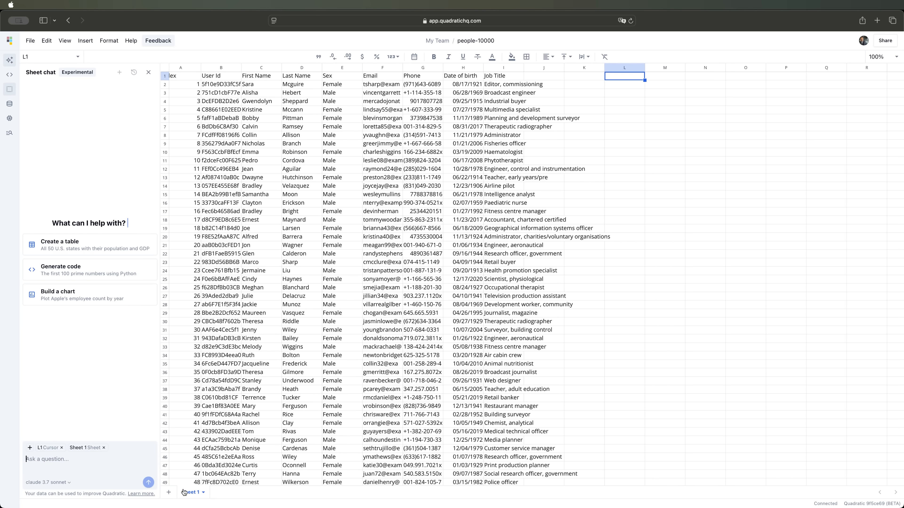
# Step: Show the AI model list under the sheet chat input
pyautogui.click(48, 483)
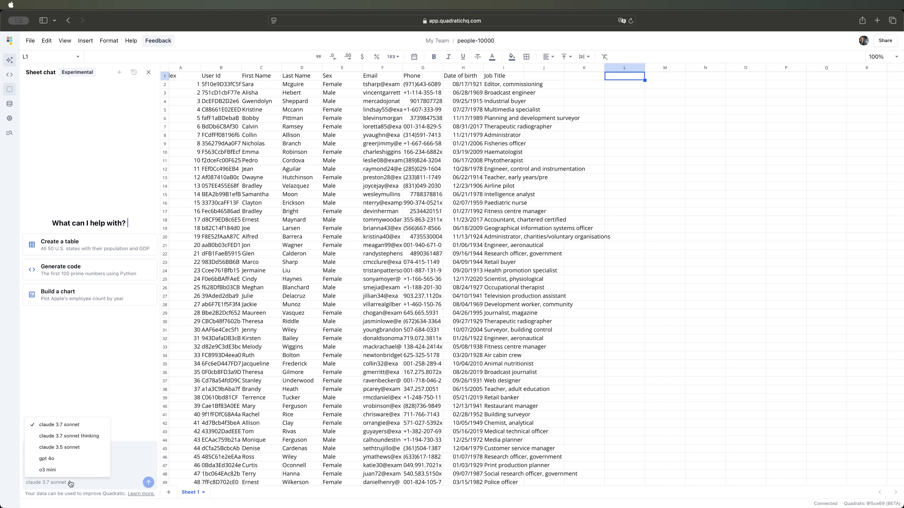
pyautogui.moveTo(58, 424)
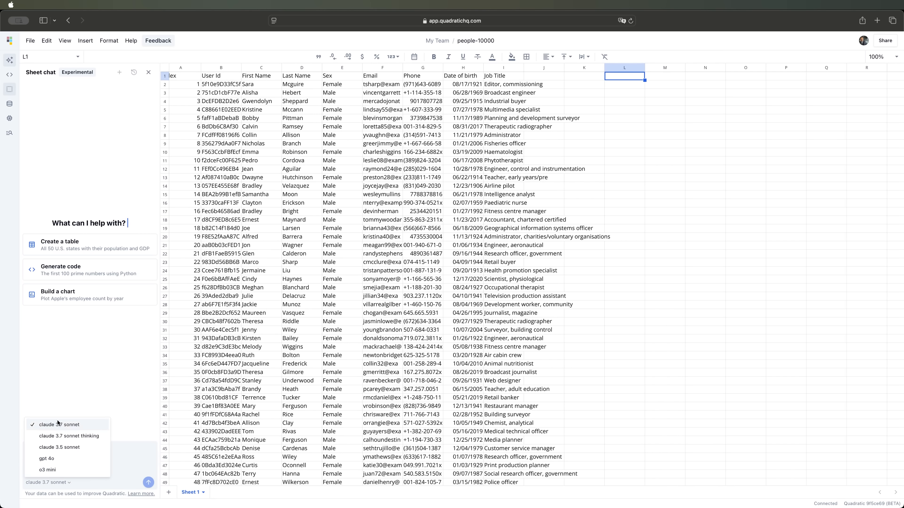
pyautogui.moveTo(69, 440)
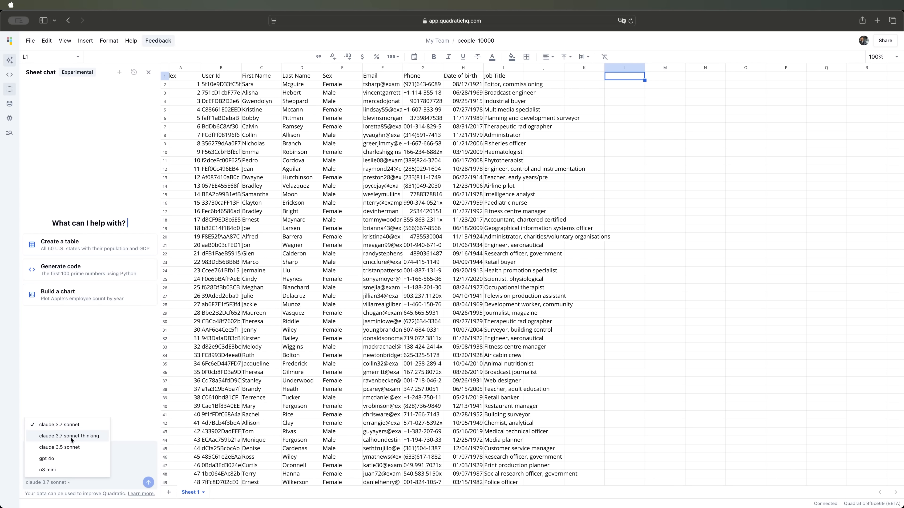
pyautogui.moveTo(87, 426)
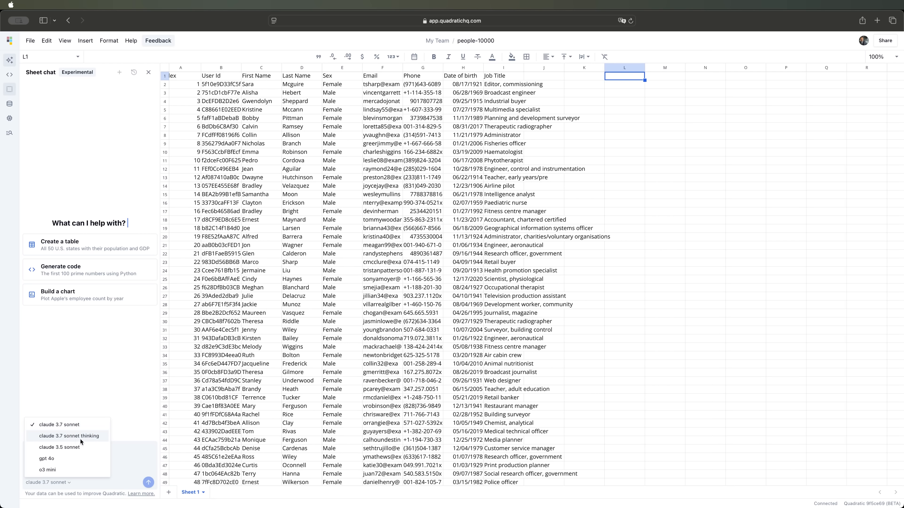
pyautogui.moveTo(76, 433)
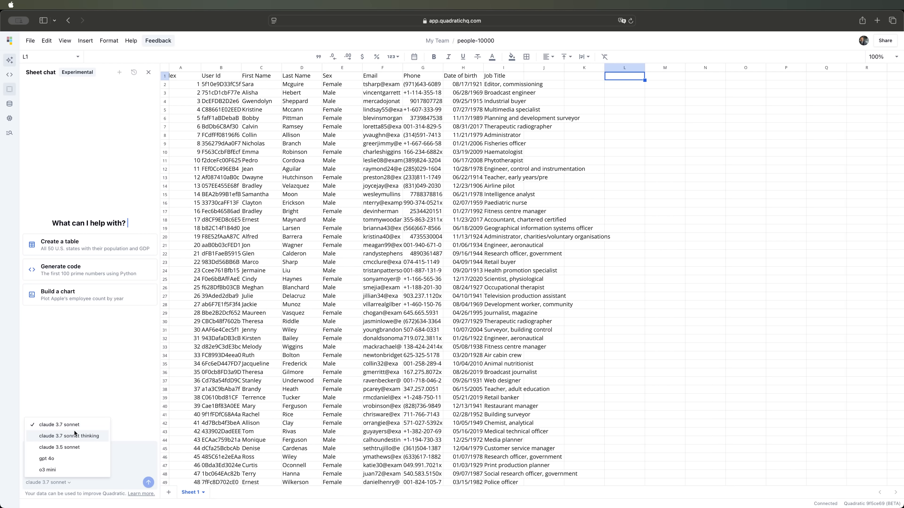
pyautogui.moveTo(57, 452)
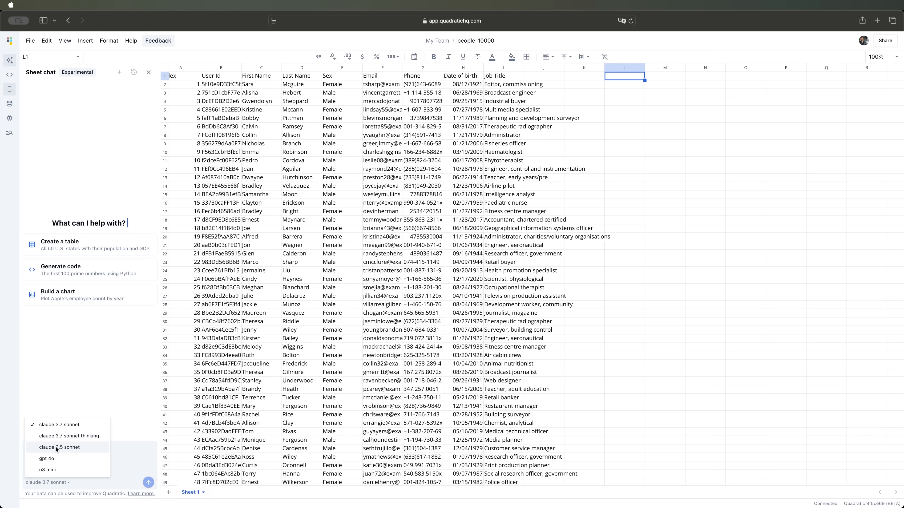
pyautogui.moveTo(58, 464)
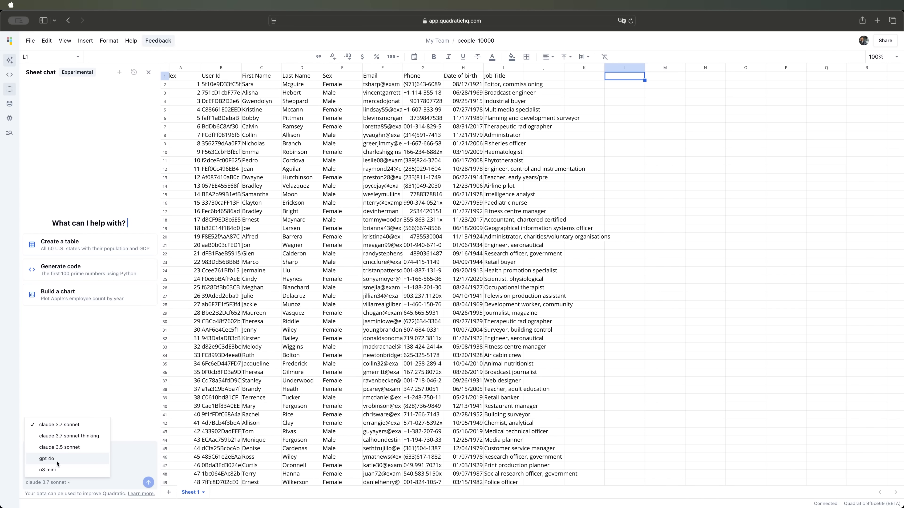
pyautogui.moveTo(101, 475)
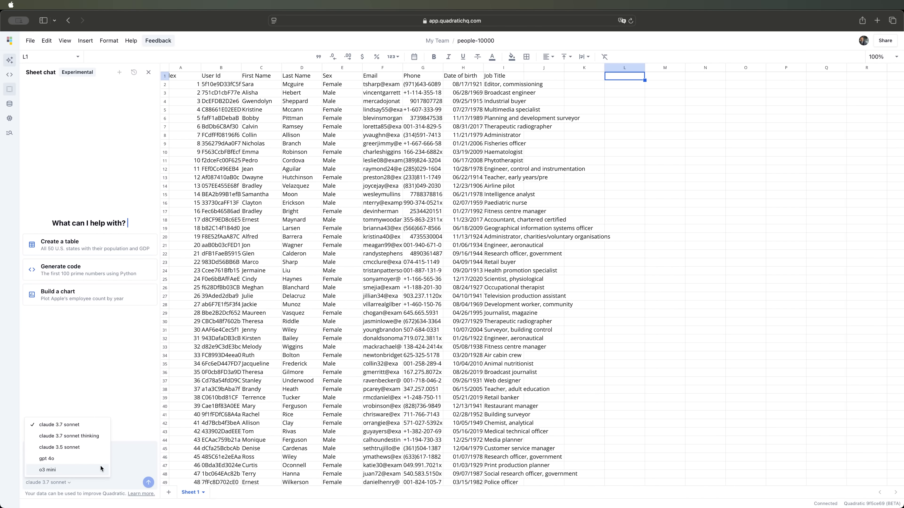
pyautogui.moveTo(87, 438)
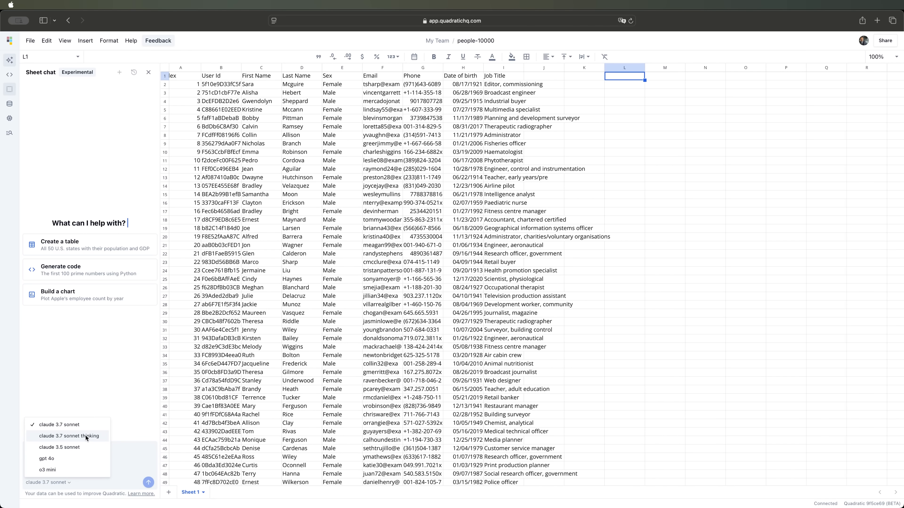
# Step: With claude 3.7 sonnet thinking, request 'Add a round diagram with female and male sex'
pyautogui.click(69, 436)
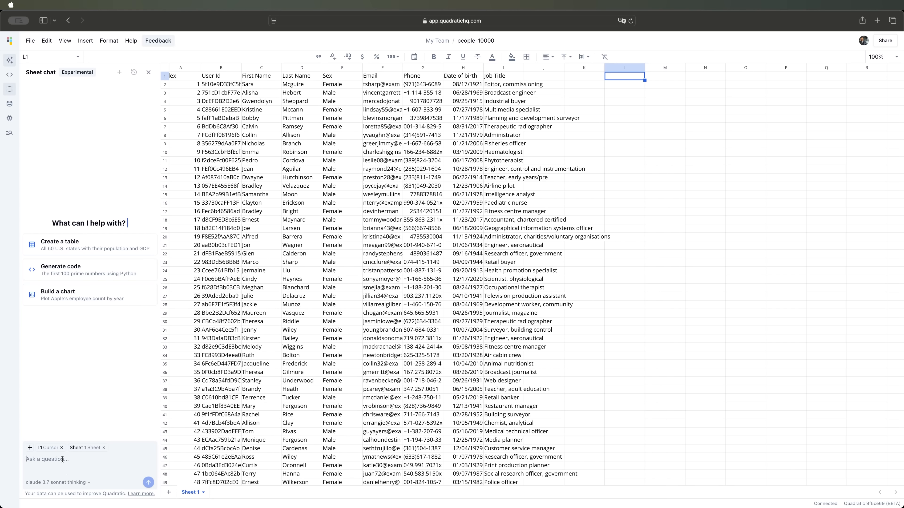
pyautogui.write('Add a round diagram with female and male sex')
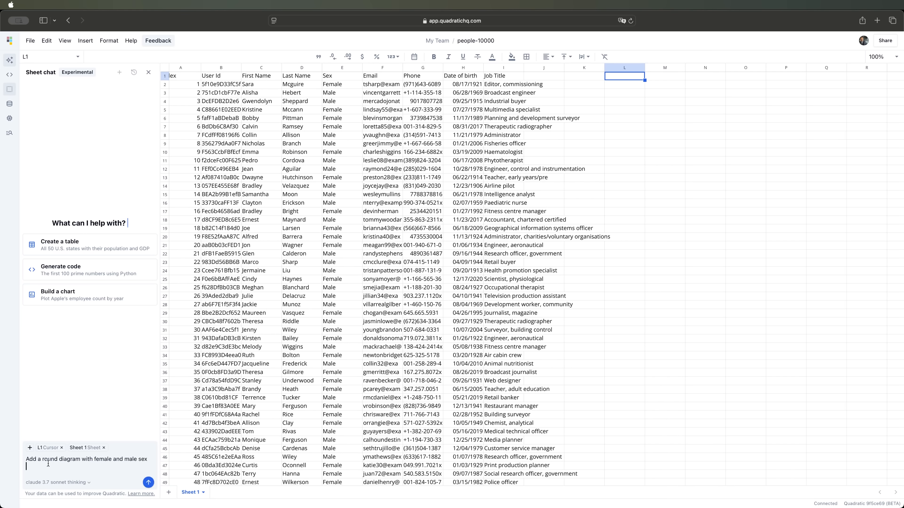
pyautogui.moveTo(103, 464)
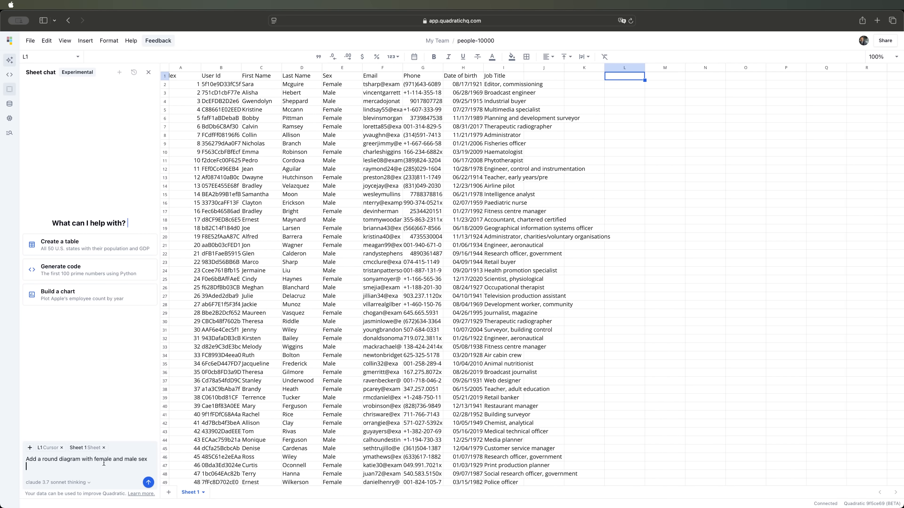
pyautogui.click(148, 482)
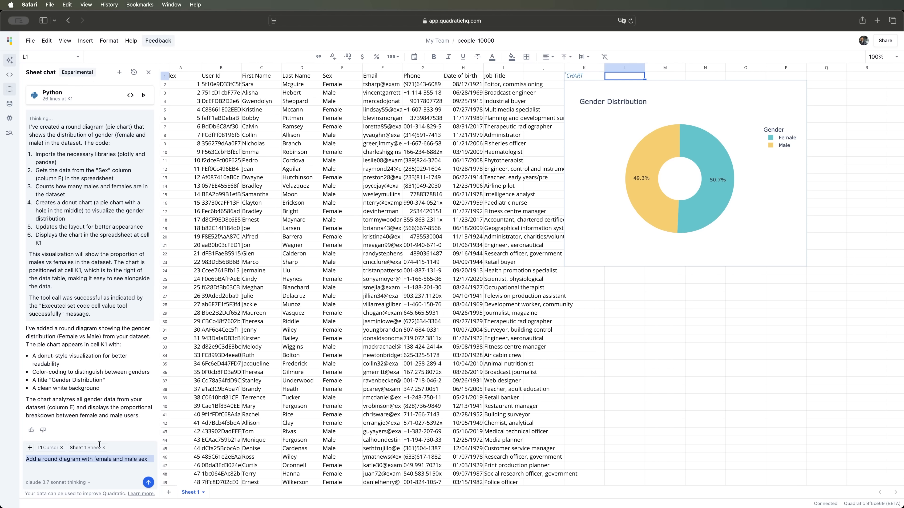
pyautogui.moveTo(499, 401)
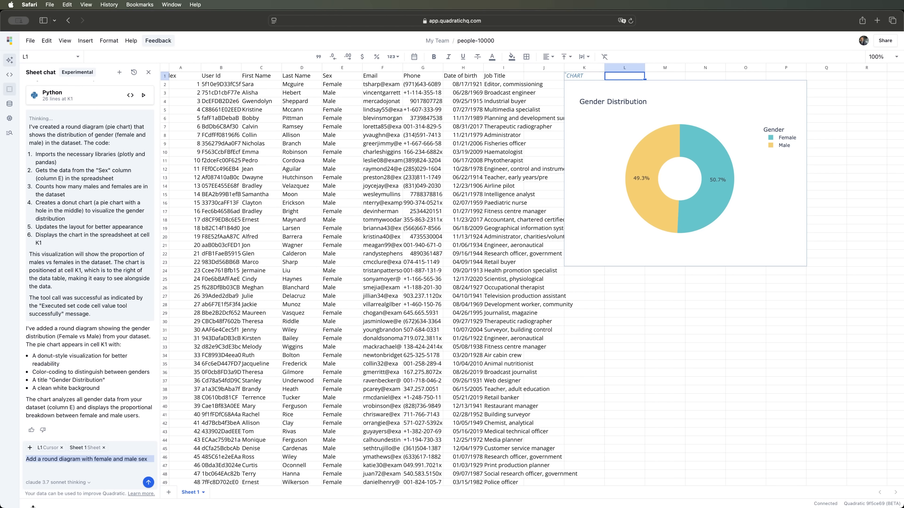
# Step: Ask for the most common job titles for people in their 30s, 40s and 50s from an empty cell
pyautogui.write('What are the most common job titles for people in their 30s, 40s, and 50s?')
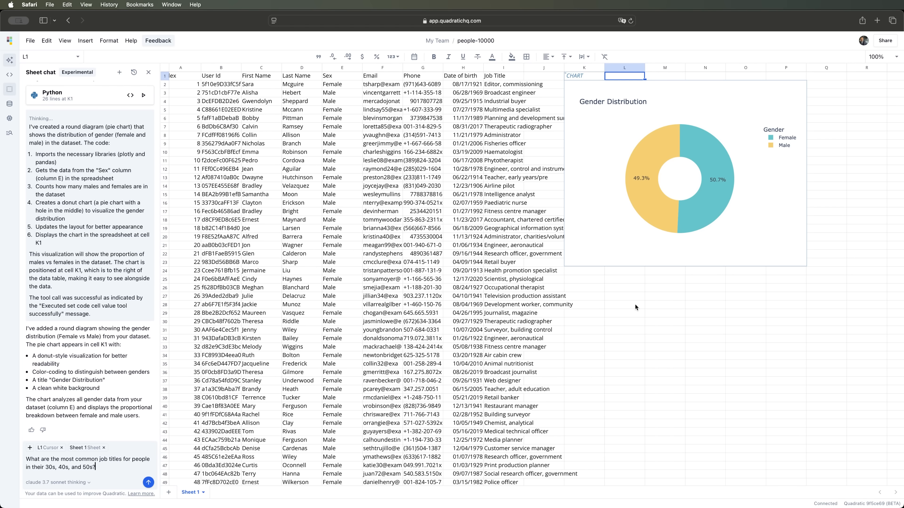
pyautogui.click(624, 306)
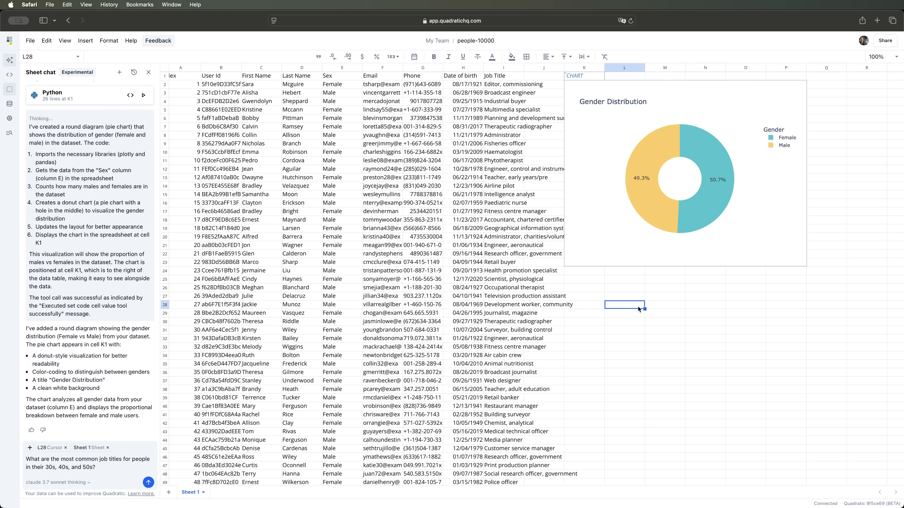
pyautogui.click(665, 305)
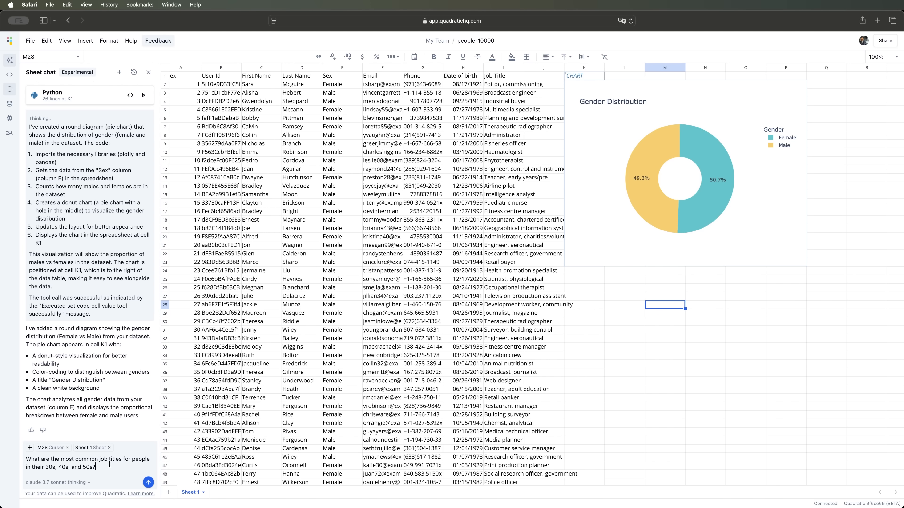
pyautogui.click(148, 482)
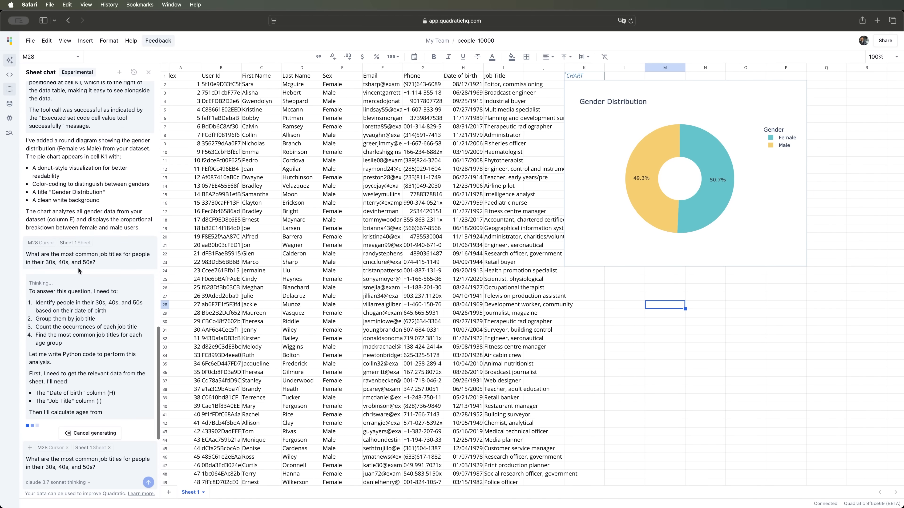
pyautogui.scroll(-3)
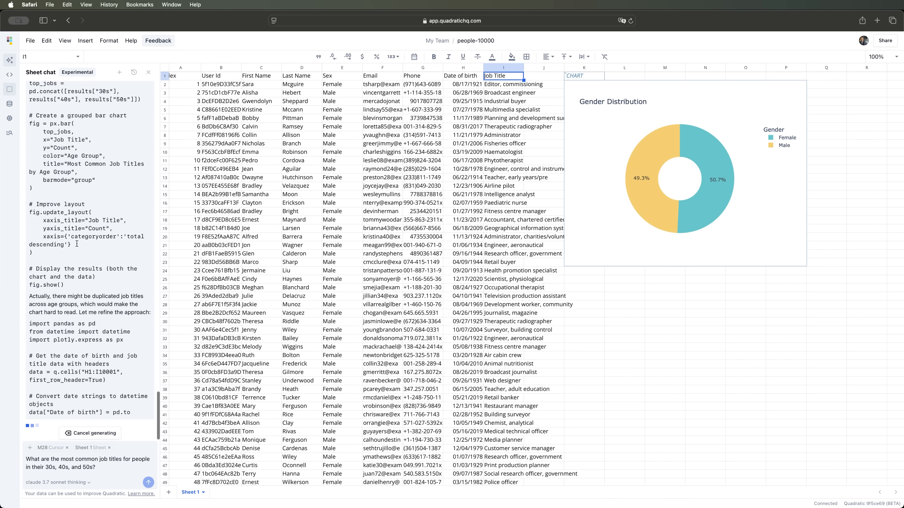
pyautogui.scroll(-3)
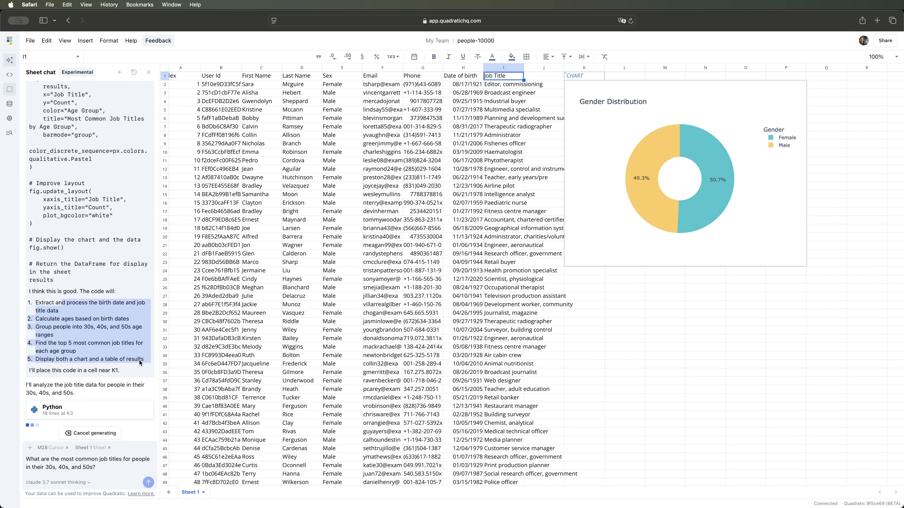
# Step: Show the AI model list to pick claude 3.7 sonnet for the histogram question
pyautogui.click(59, 371)
pyautogui.write(' Make a hystogram')
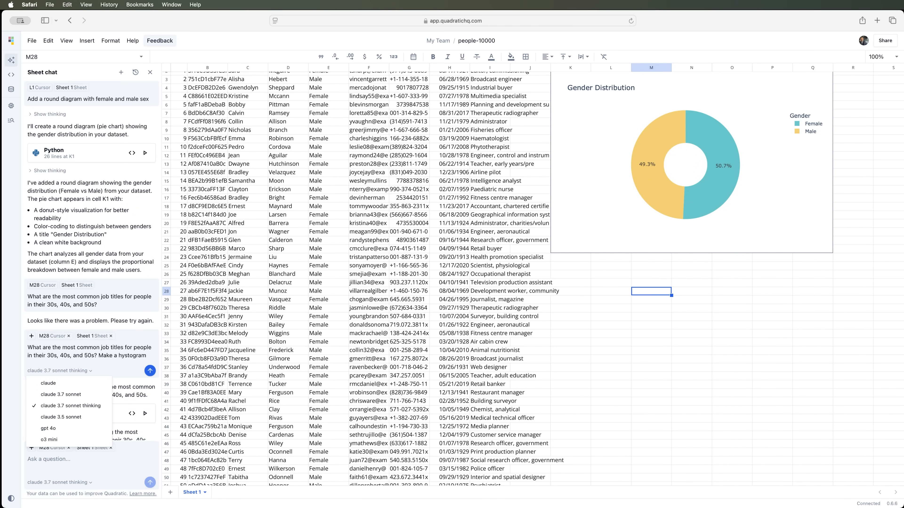
pyautogui.moveTo(46, 399)
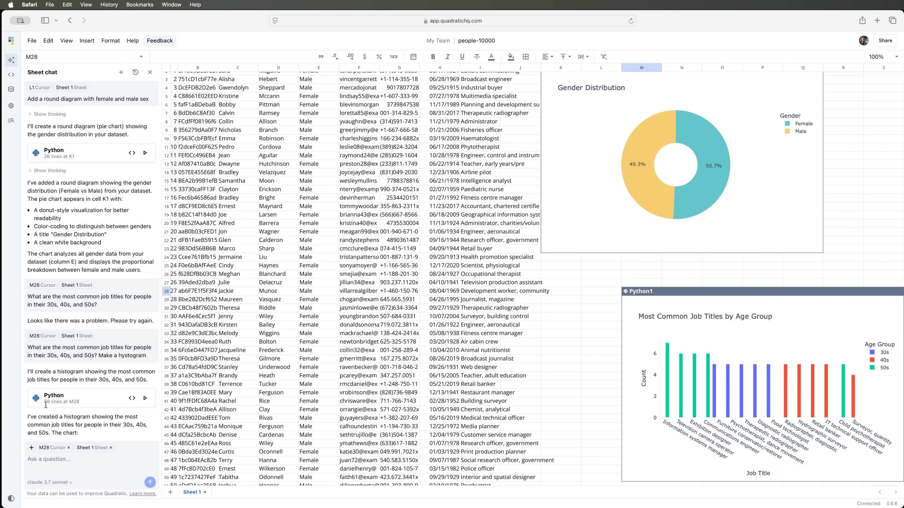
# Step: Accept the revised Python1 code so the job-title chart shows grouped bars for 30s, 40s and 50s
pyautogui.click(720, 391)
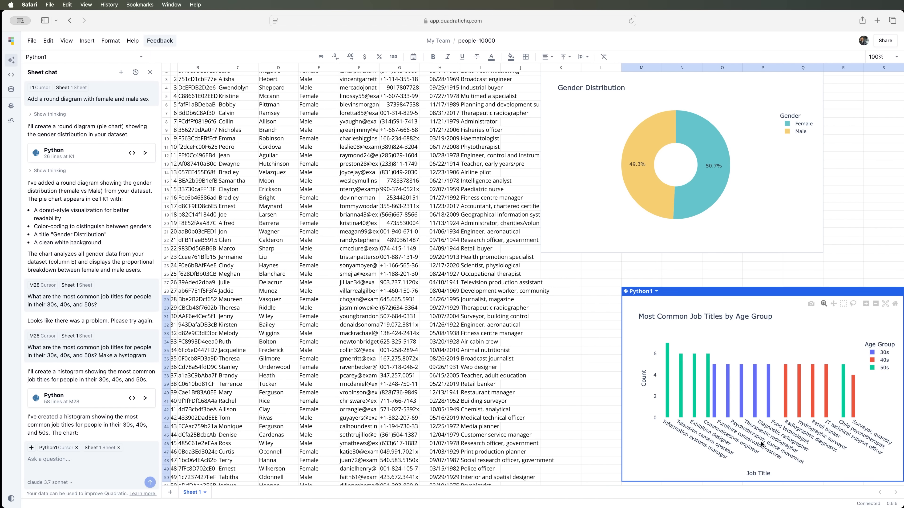
pyautogui.moveTo(886, 376)
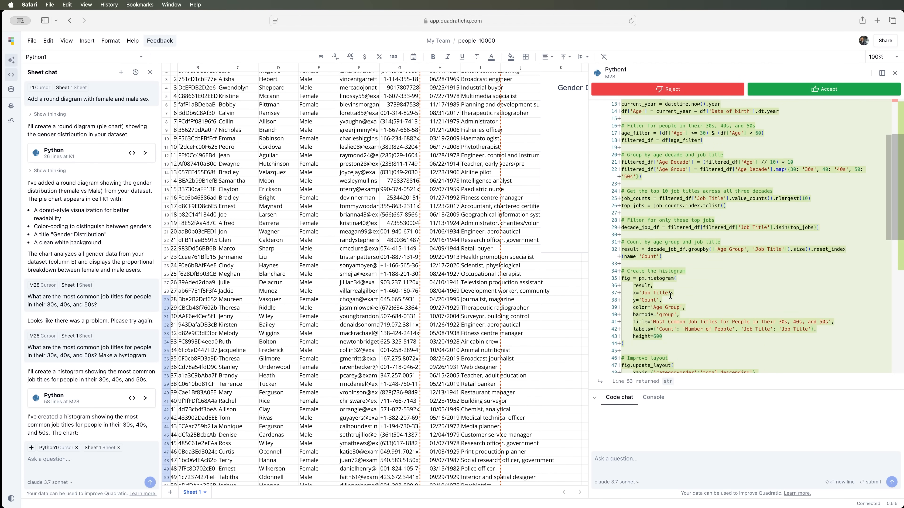
pyautogui.scroll(-3)
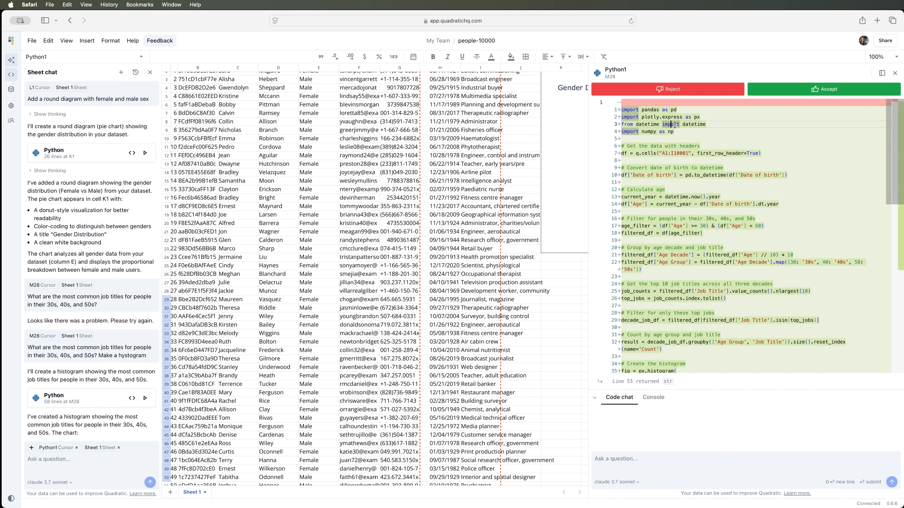
pyautogui.moveTo(724, 156)
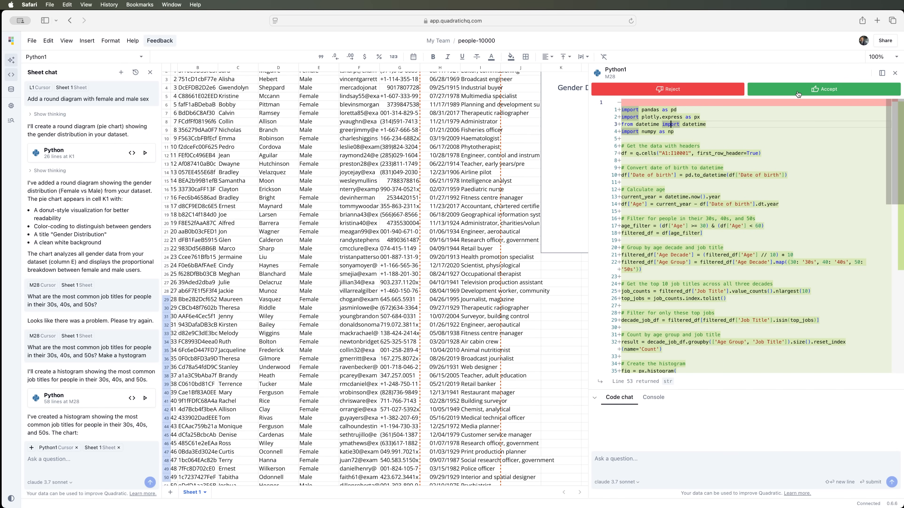
pyautogui.click(823, 90)
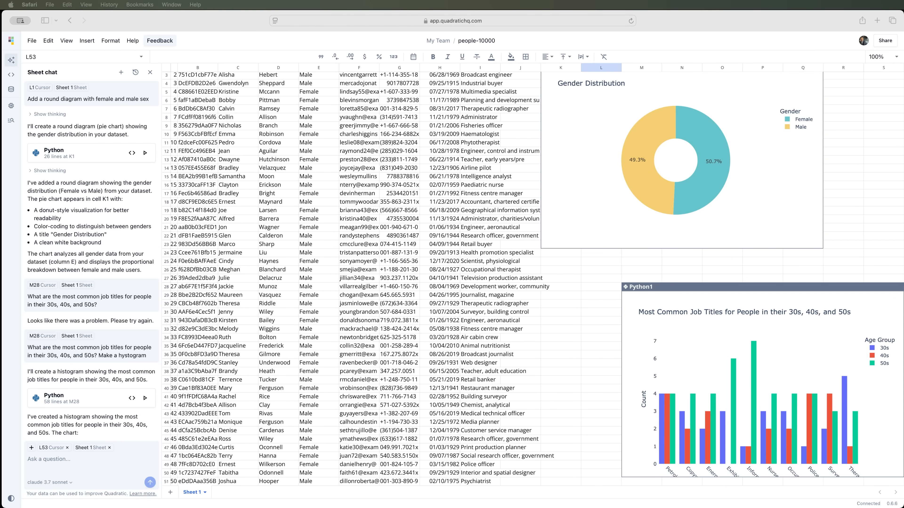
pyautogui.moveTo(282, 372)
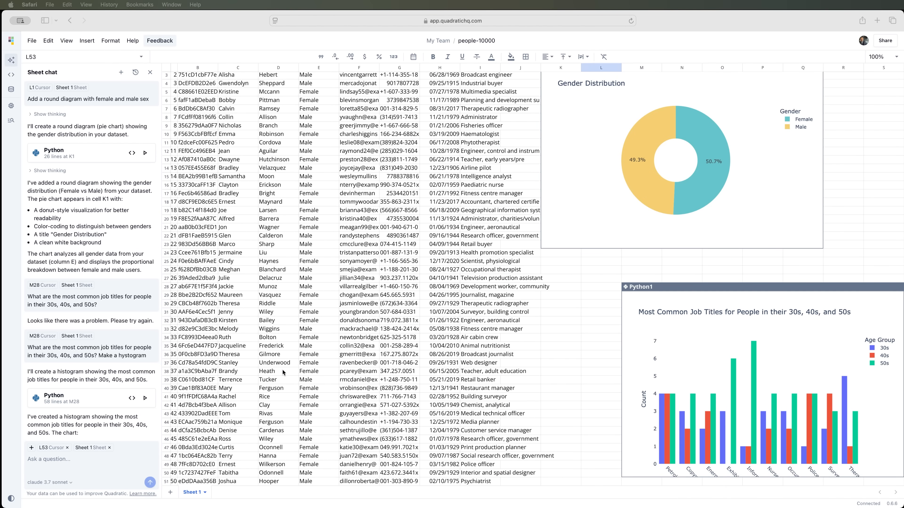
pyautogui.moveTo(490, 303)
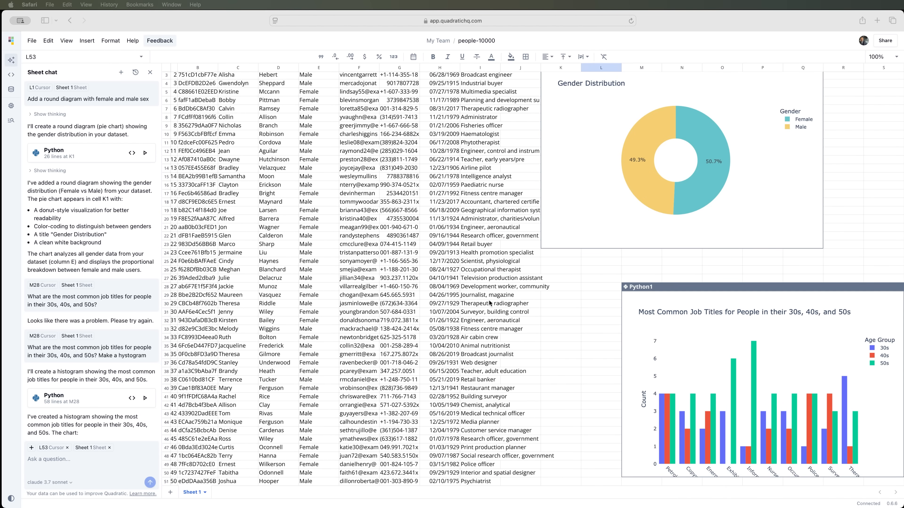
# Step: Scroll down the sheet to space below the charts for the education-workers question
pyautogui.scroll(-3)
pyautogui.write('How many people worked in education and what was their average age. Plot a histogram.')
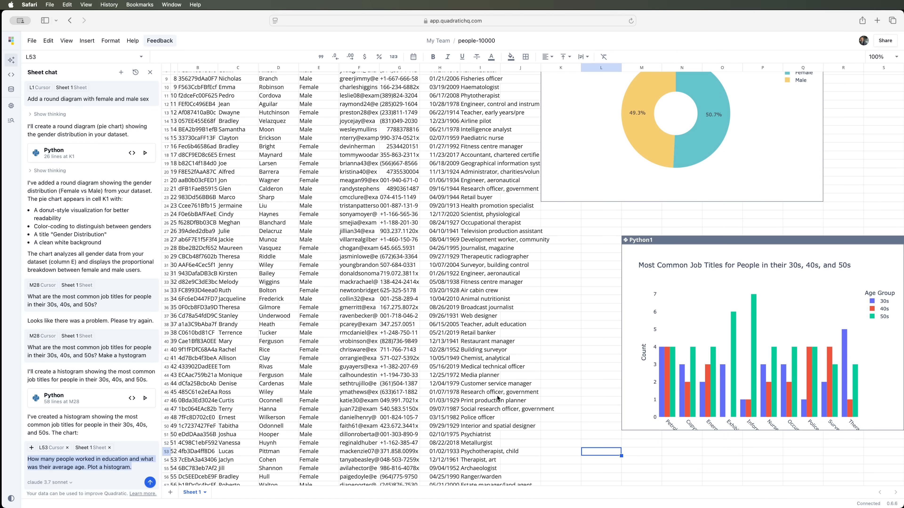
pyautogui.scroll(-3)
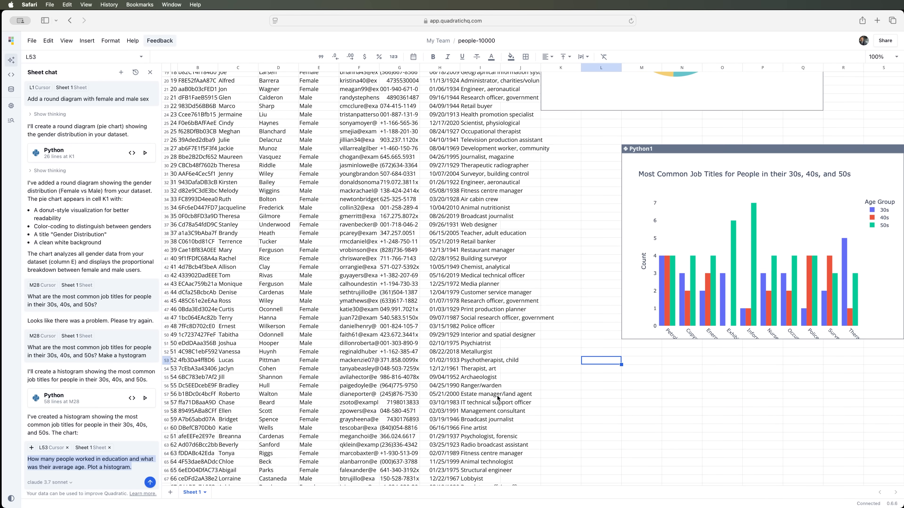
pyautogui.scroll(-3)
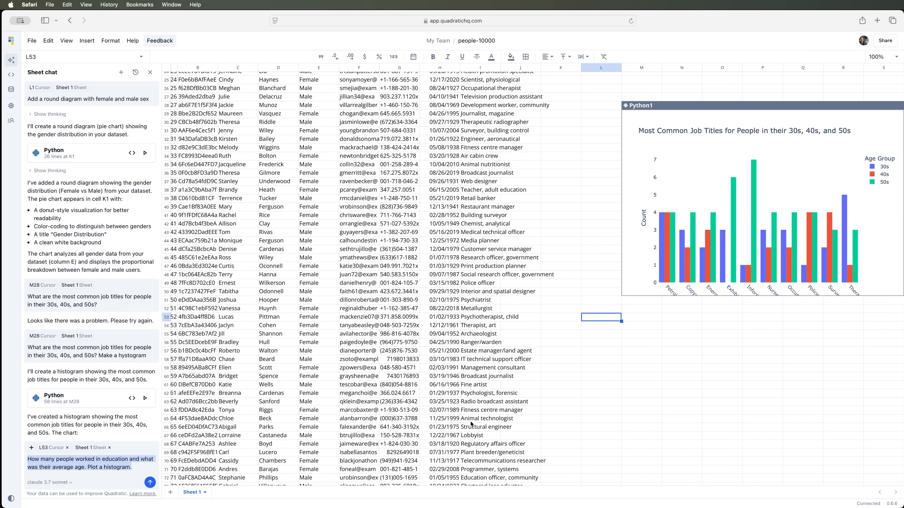
pyautogui.scroll(-3)
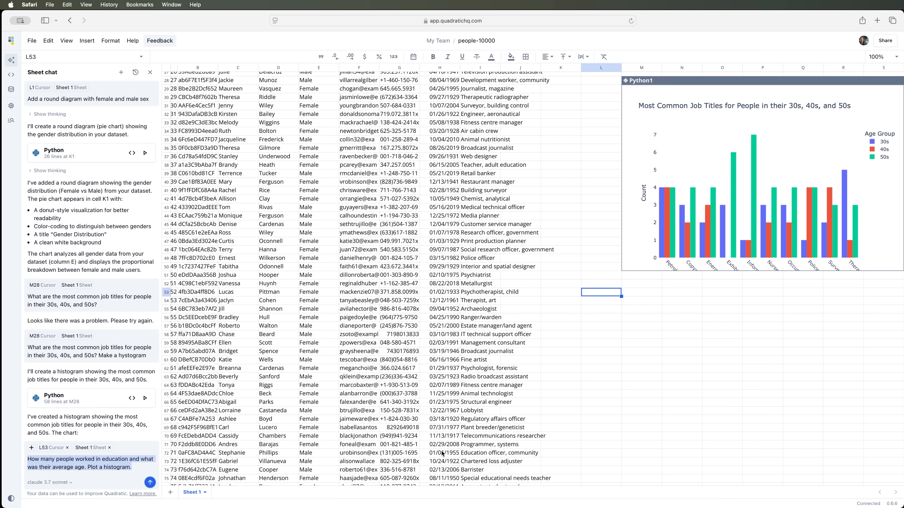
pyautogui.moveTo(595, 292)
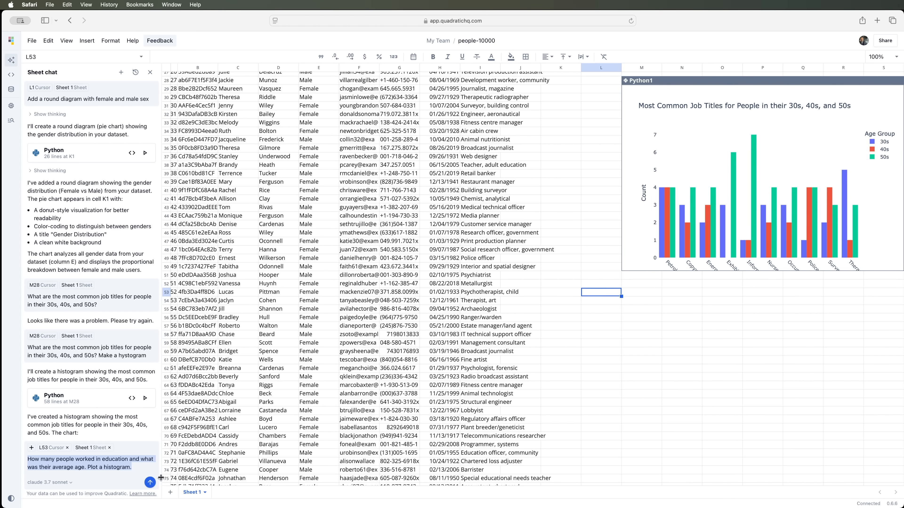
# Step: Send the education question so the AI builds the age histogram (count 581, average 62.6)
pyautogui.click(150, 482)
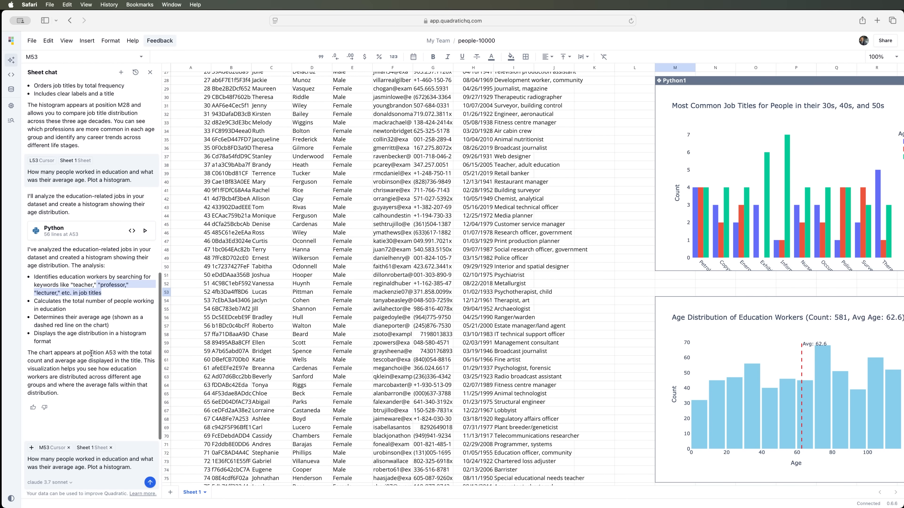
pyautogui.moveTo(729, 401)
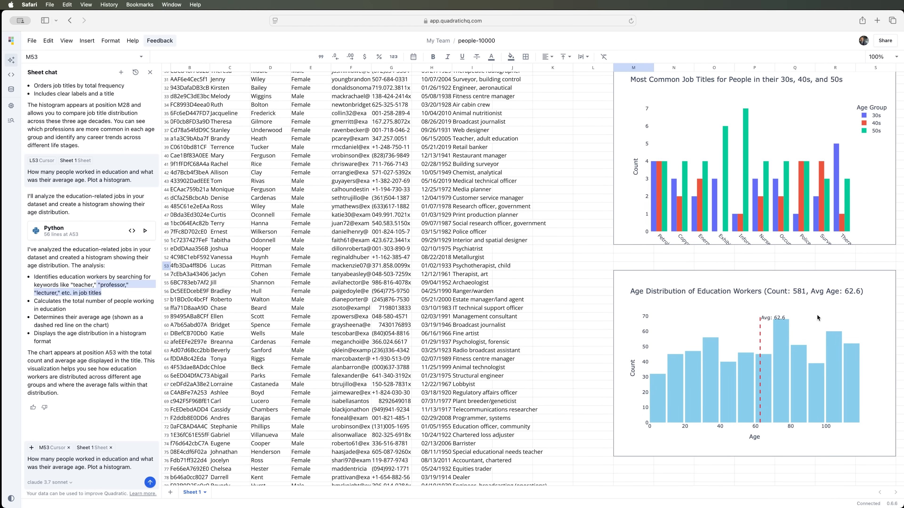
pyautogui.moveTo(743, 378)
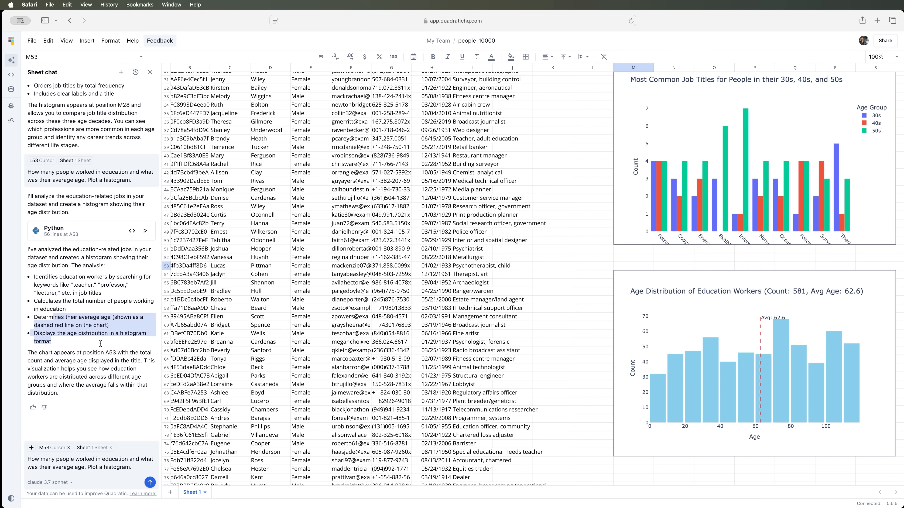
pyautogui.moveTo(758, 411)
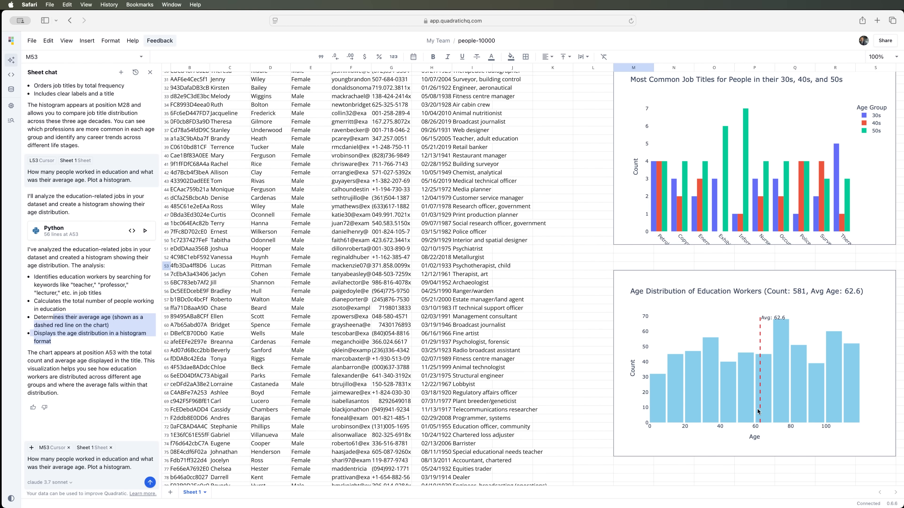